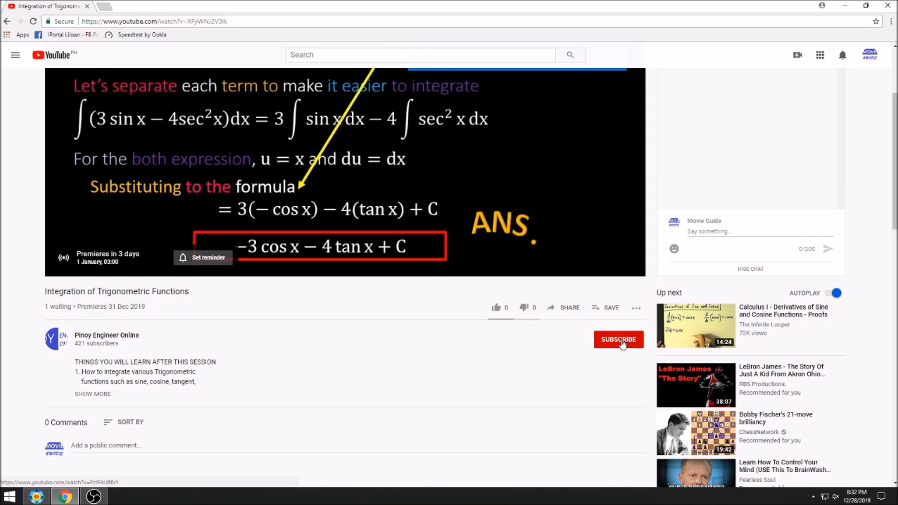
Subscribe to Pinoy Engineer Online and open its bell menu (All, Personalised, None).
click(618, 339)
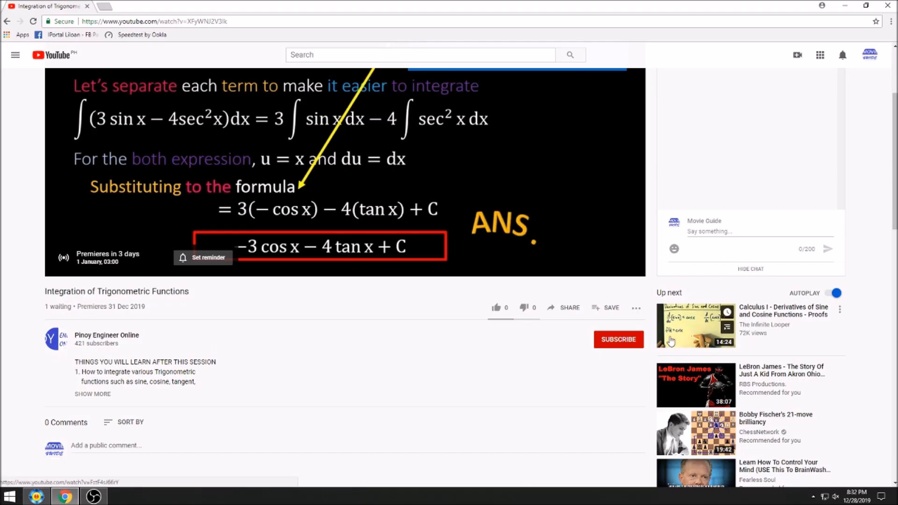
click(618, 339)
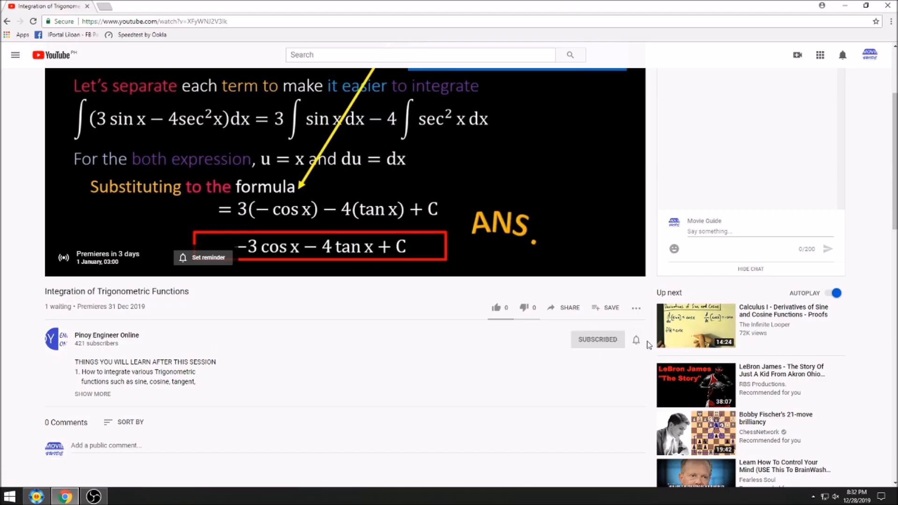
click(635, 340)
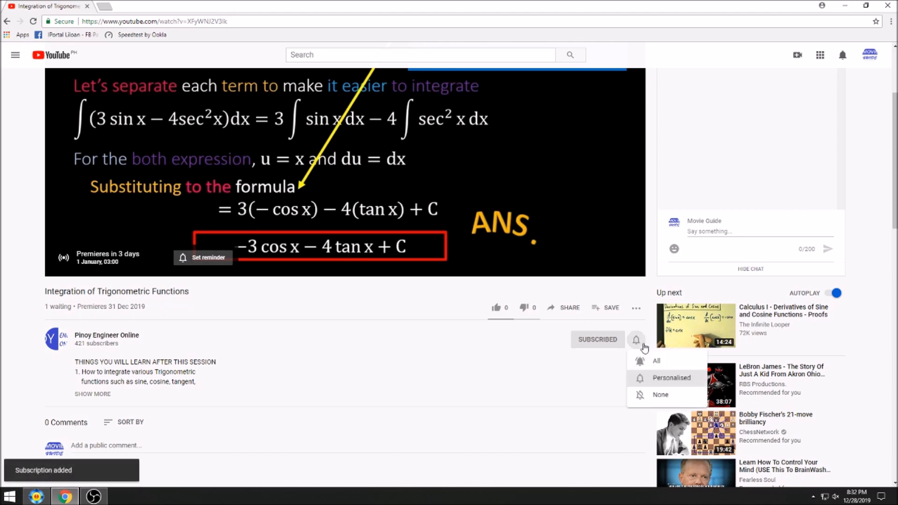
mouse_move(666, 362)
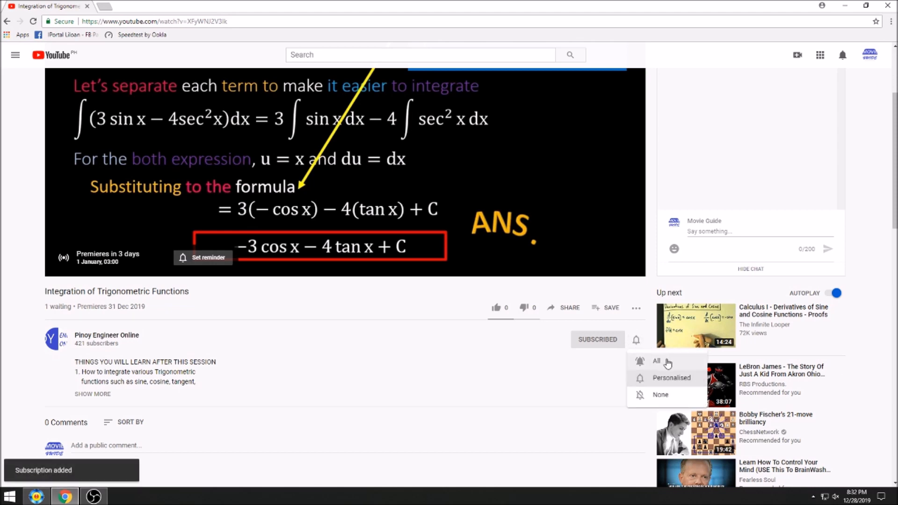